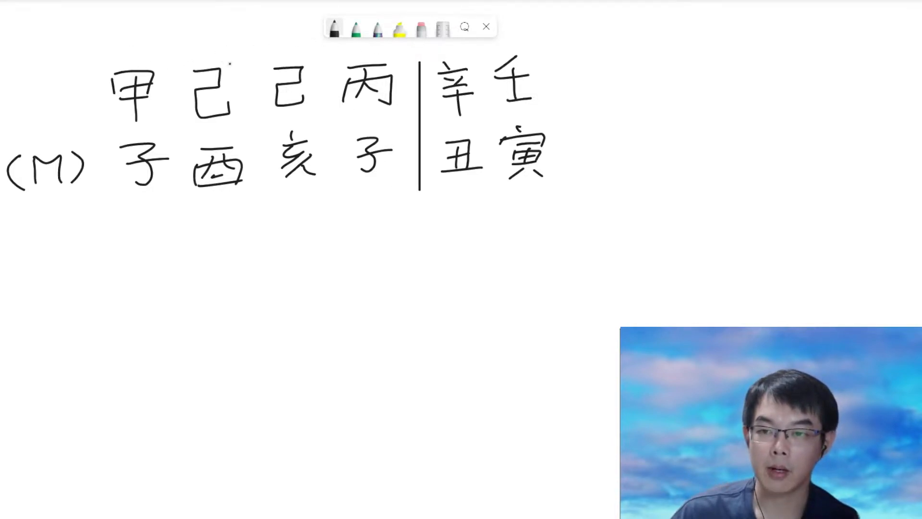
Circle the day stem 己 and arc-link 甲 to the other 己 above the chart
drag(236, 52, 200, 117)
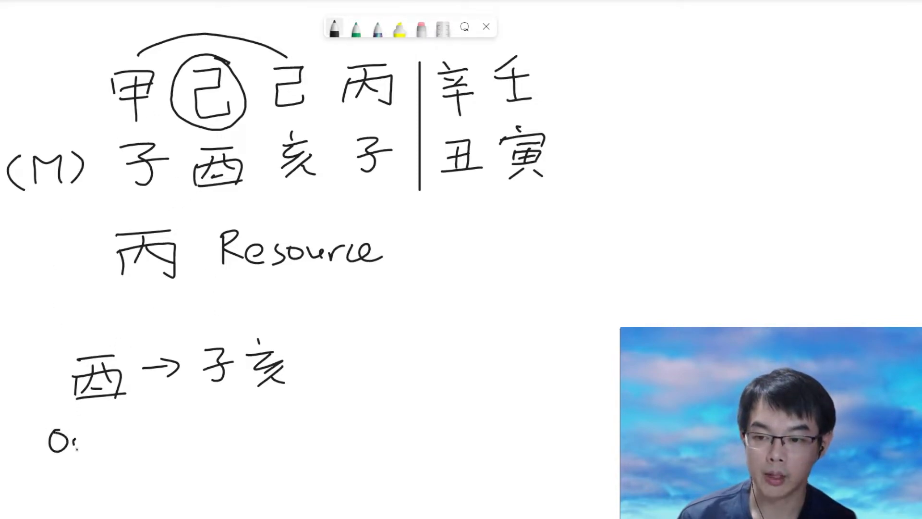
Handwrite "Output → Wealth" below the 酉 → 子亥 branch note
text(Output ->)
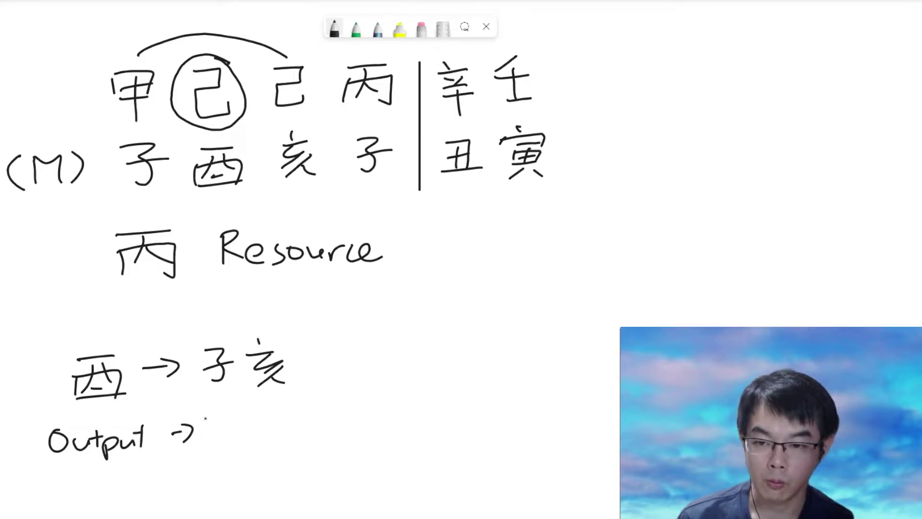
text(Weak)
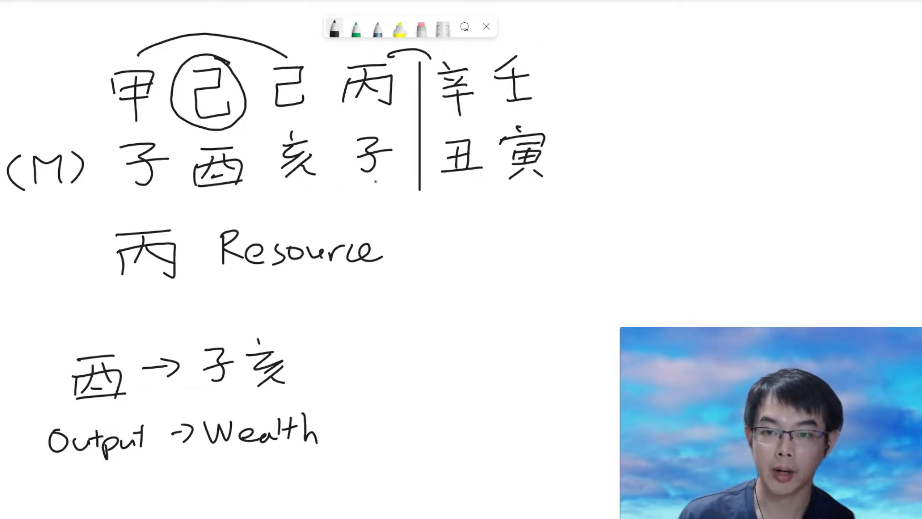
Arc-link 子 and 丑 below, write "酉 → 子亥" right of the chart, then pick green ink
drag(382, 171, 452, 188)
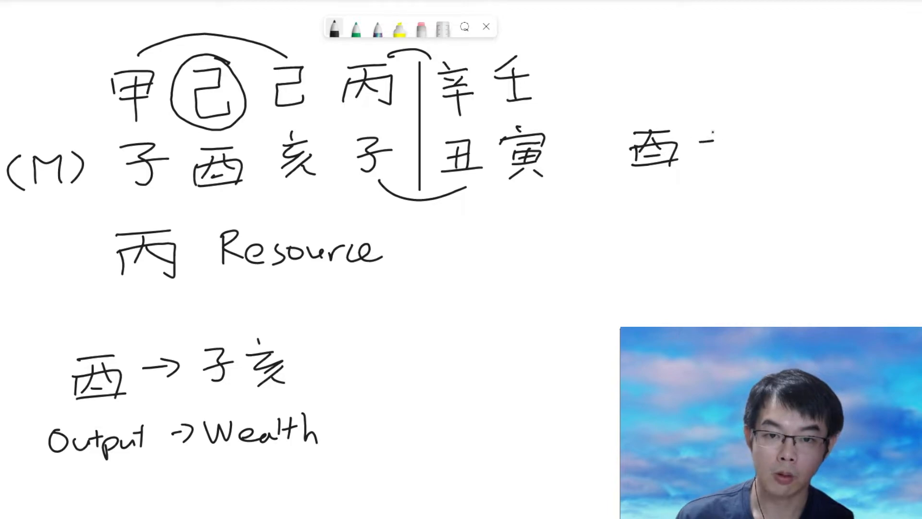
drag(701, 144, 812, 147)
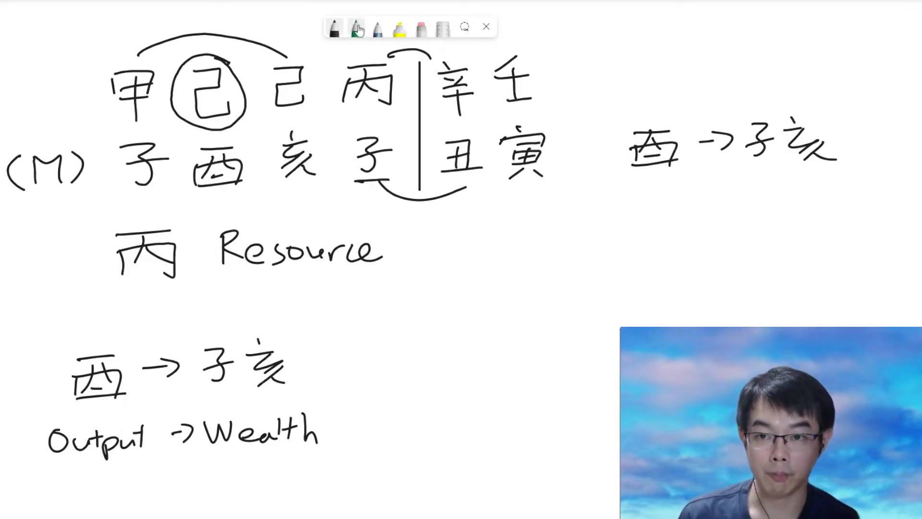
click(355, 28)
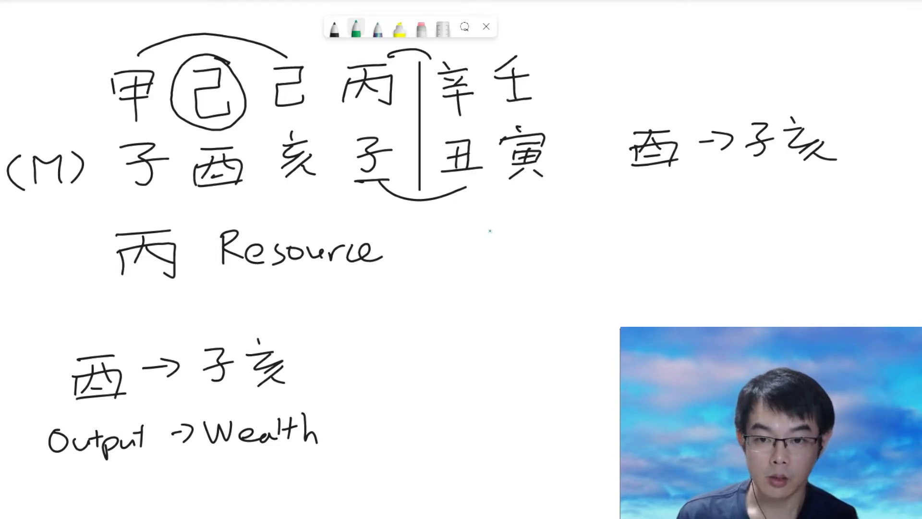